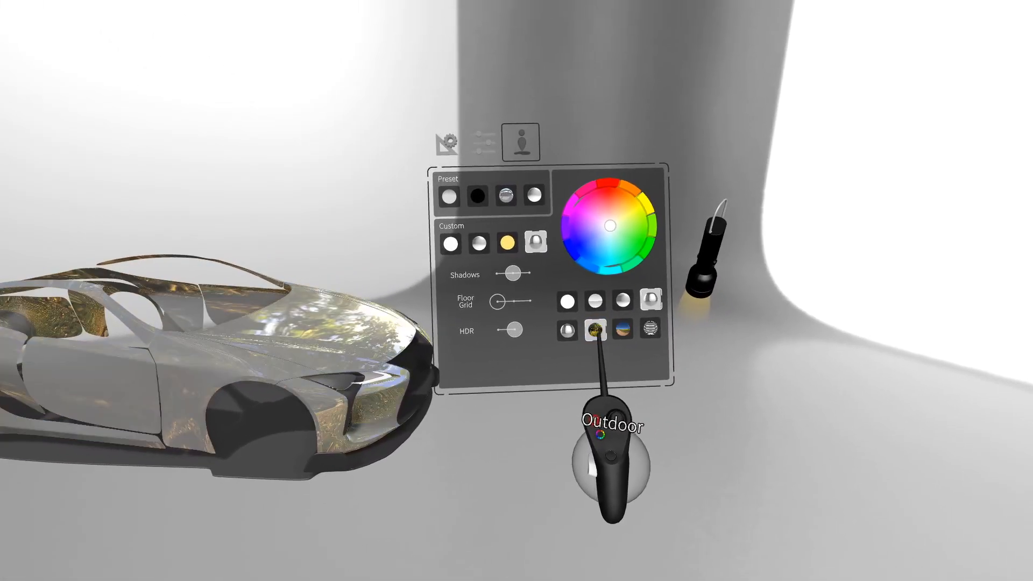
Swap the outdoor HDR environment for the plain white studio preset
left_click(564, 331)
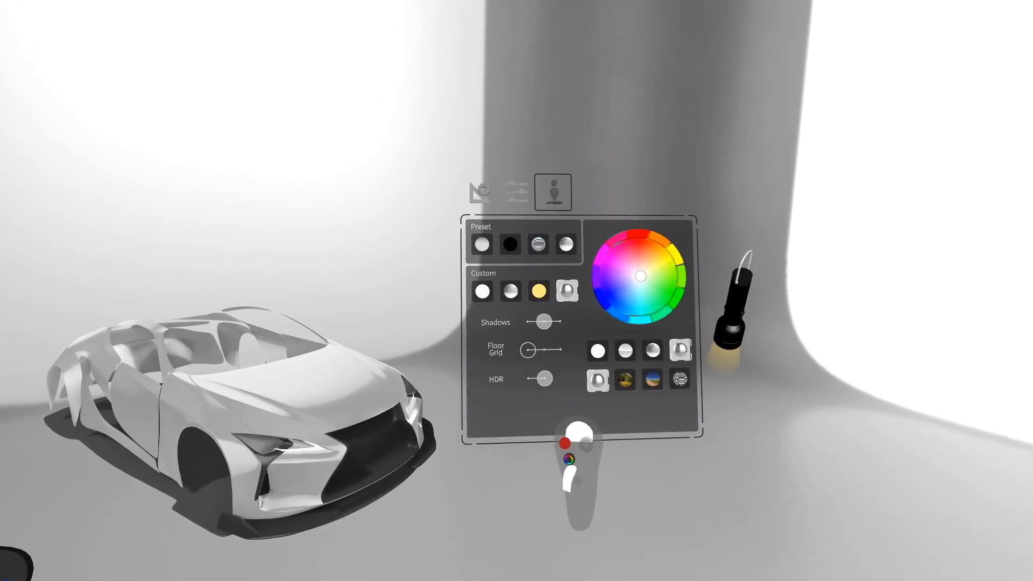
left_click(539, 271)
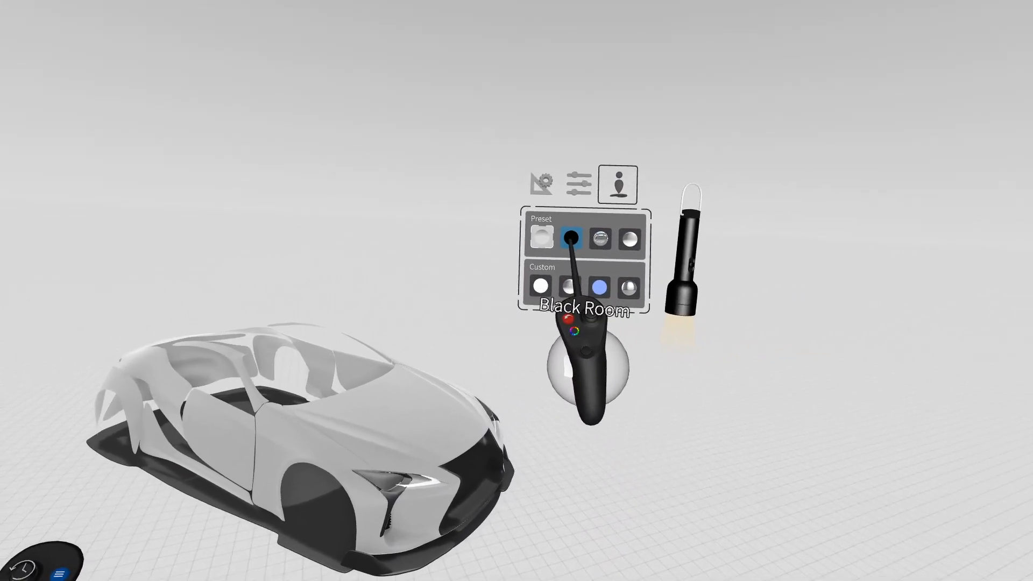
Replace the light grey gridded room with the dark Black Room preset
left_click(566, 238)
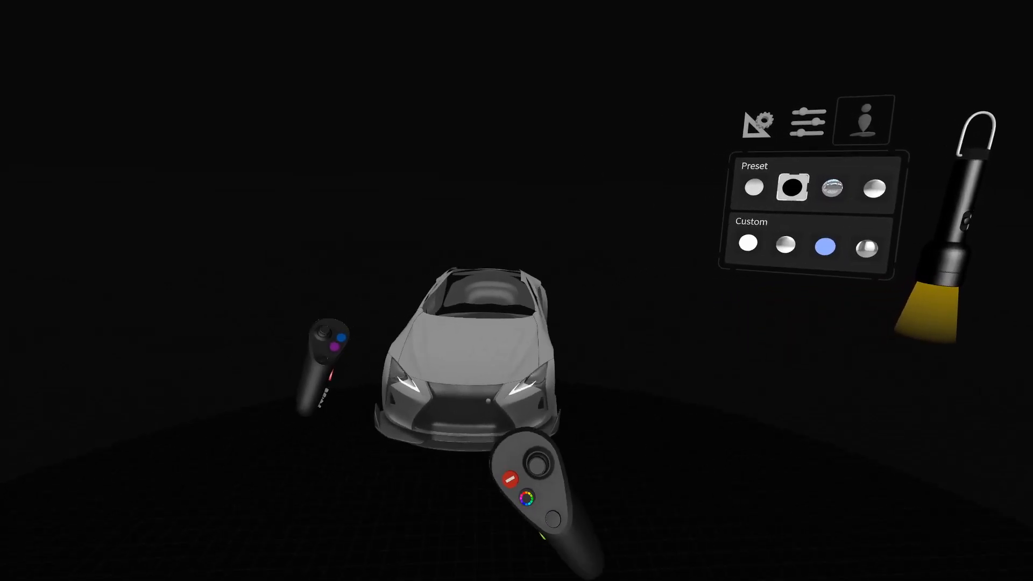